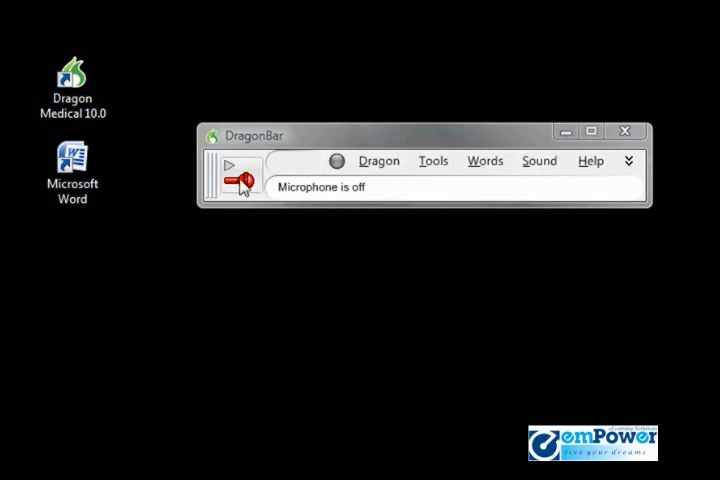
Switch the Dragon microphone on in normal mode over the blank Word document.
{"action": "left_click", "coordinate": [237, 176]}
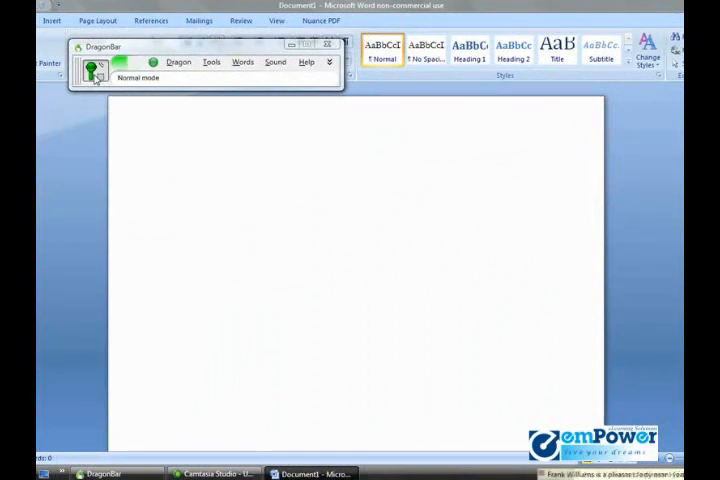
{"action": "left_click", "coordinate": [167, 159]}
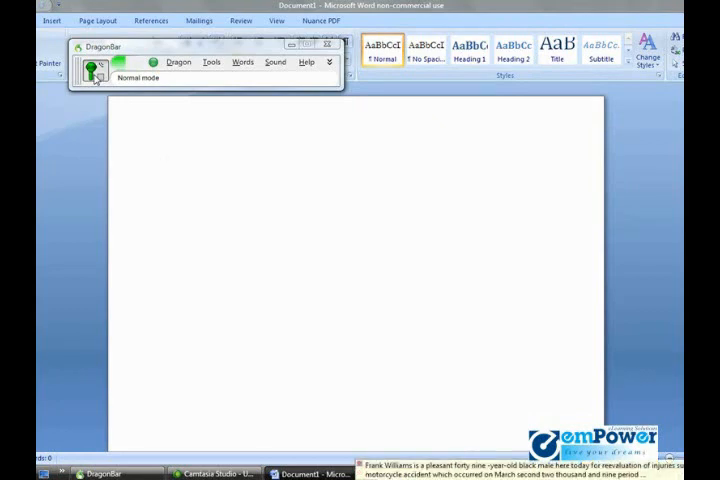
{"action": "left_click", "coordinate": [167, 159]}
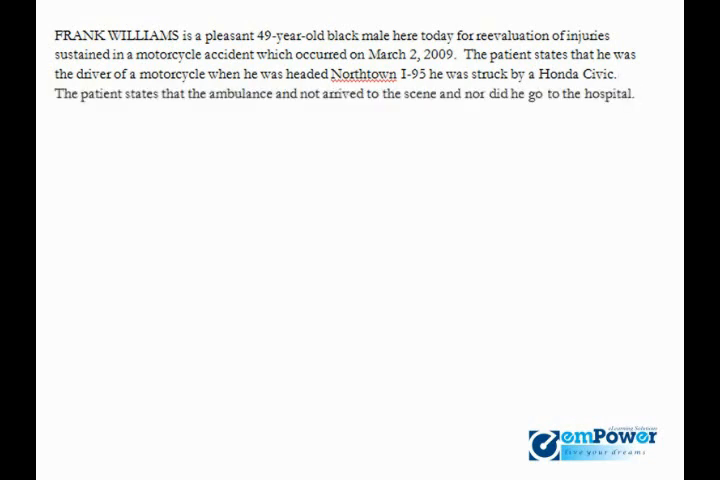
Dictate that the patient rates his right-leg pain 7 on a scale of 10.
{"action": "type", "text": "The patient describes the pain in his right leg"}
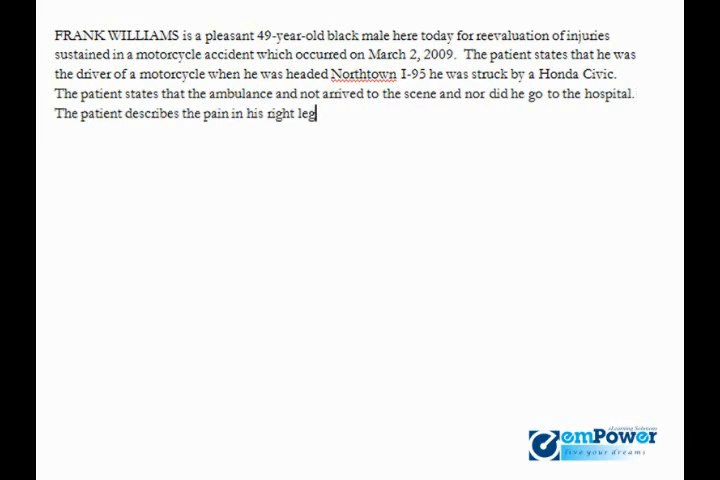
{"action": "type", "text": "as a 7 on a scale of 12 10."}
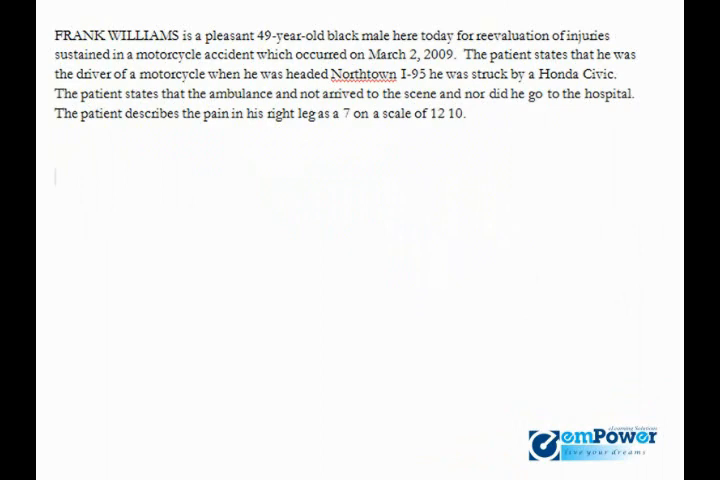
Dictate the radicular symptoms paragraph and the Celebrex and ibuprofen 700 mg medication sentence.
{"action": "type", "text": "The patient has occasional radicular symptoms which is affecting his lower right extremities this mainly happens in bothers him when he is walking"}
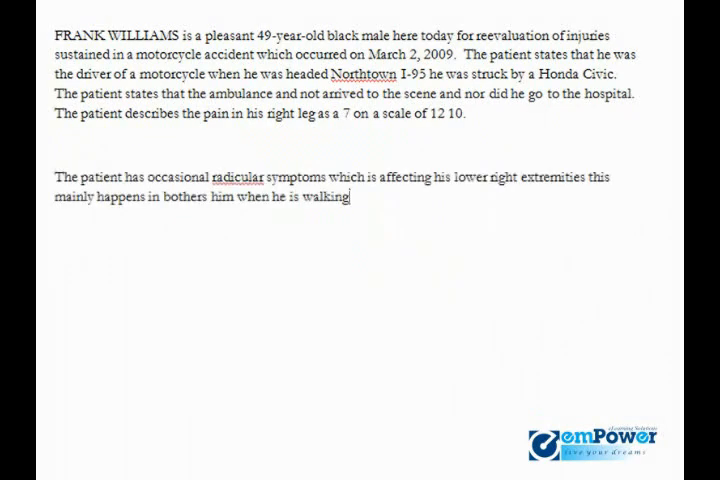
{"action": "type", "text": "or driving."}
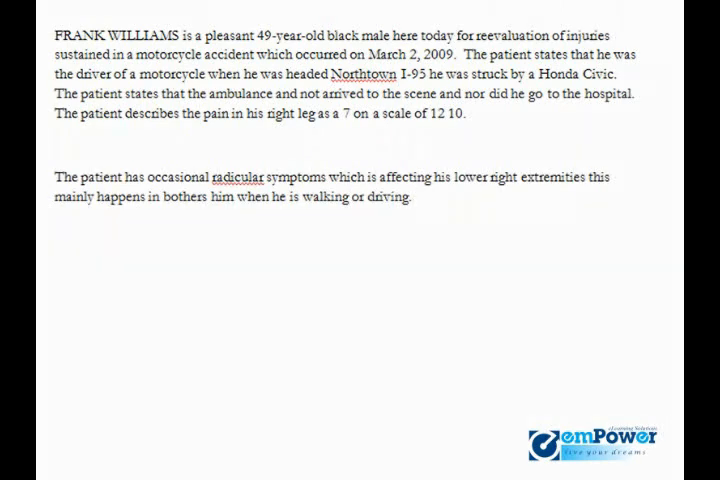
{"action": "type", "text": "The patient is currently taking Celebrex and ibuprofen 700 mg"}
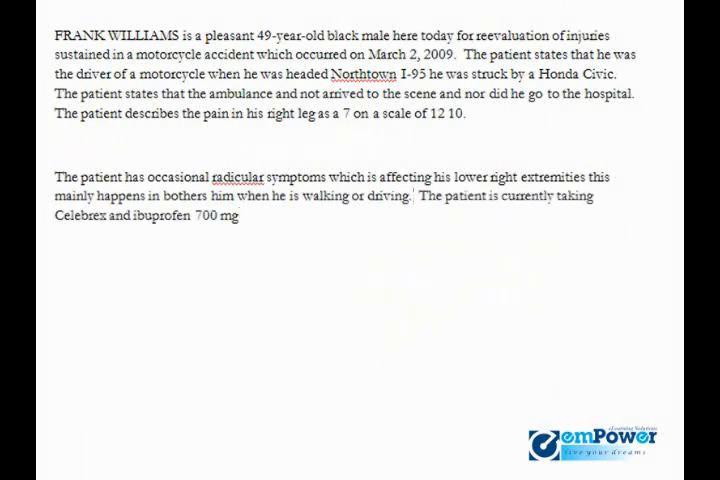
{"action": "type", "text": "to help relieve his pain."}
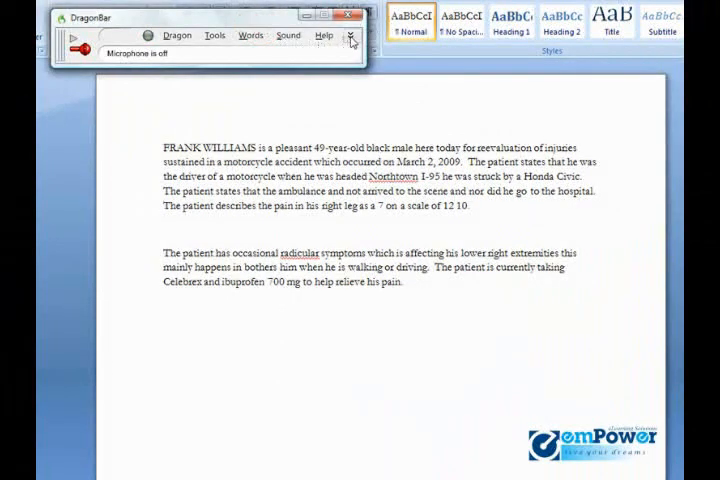
{"action": "mouse_move", "coordinate": [350, 38]}
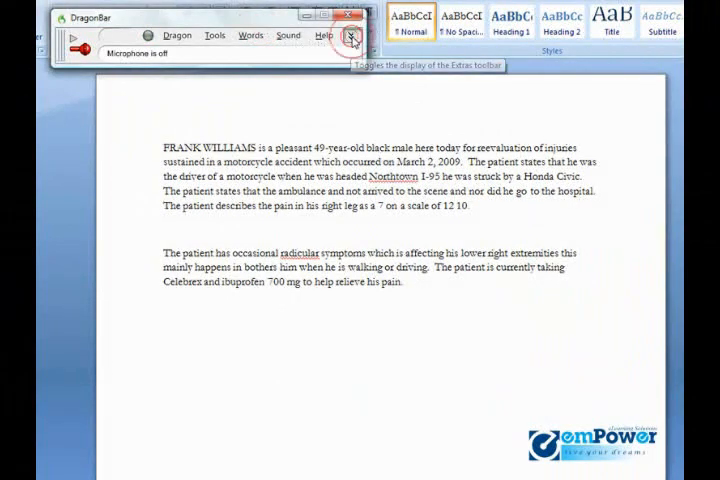
Show the DragonBar Extras toolbar with correction, playback and transcribe tools.
{"action": "left_click", "coordinate": [350, 37]}
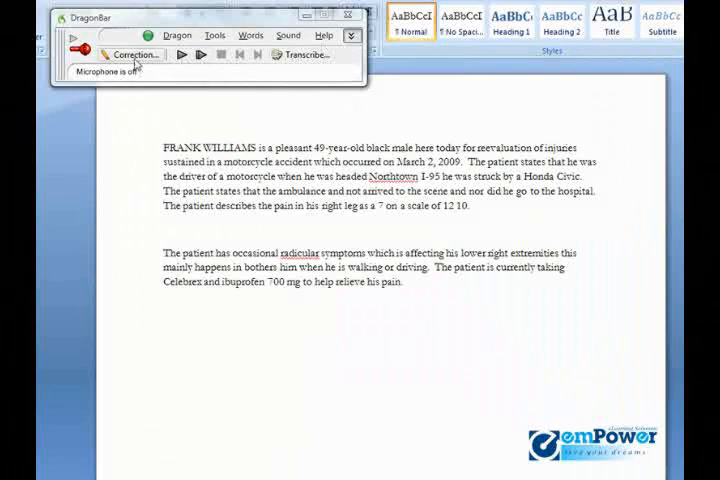